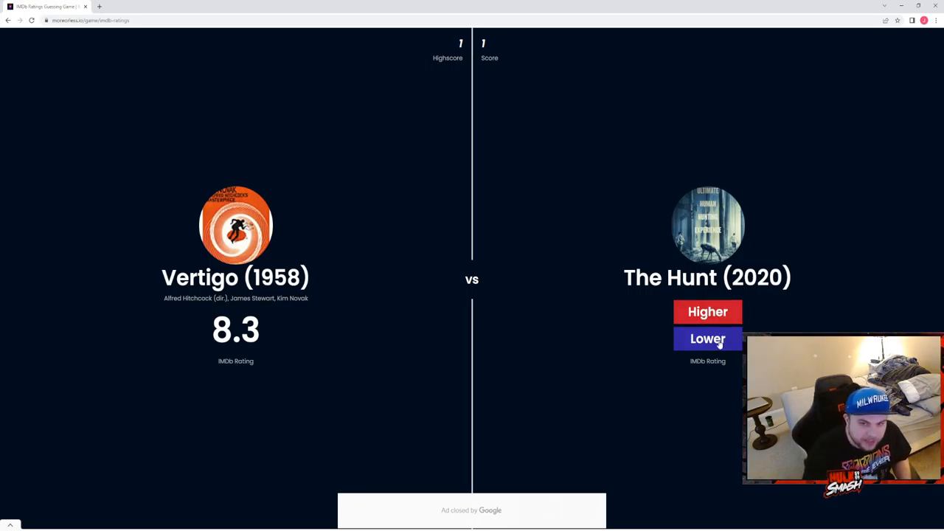
Call The Hunt (2020) lower than Vertigo, then X-Men: Days of Future Past higher.
left_click(708, 338)
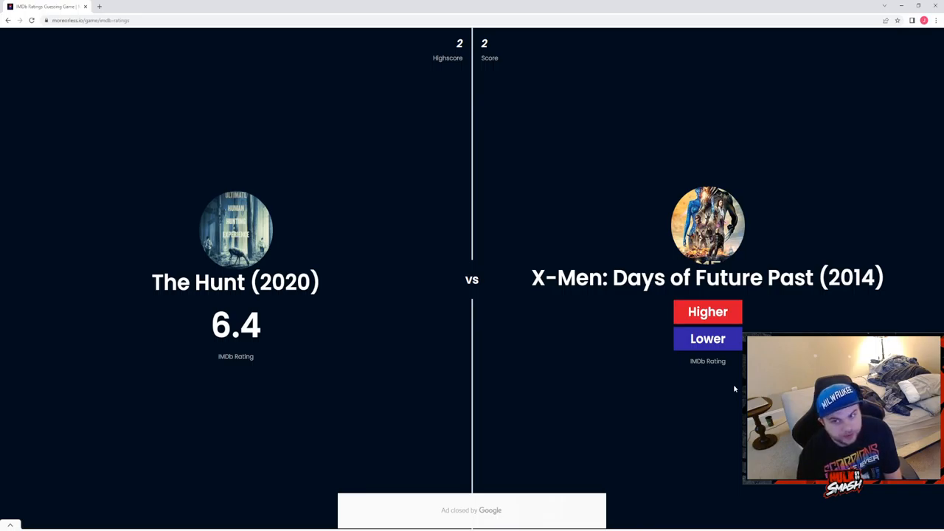
left_click(706, 312)
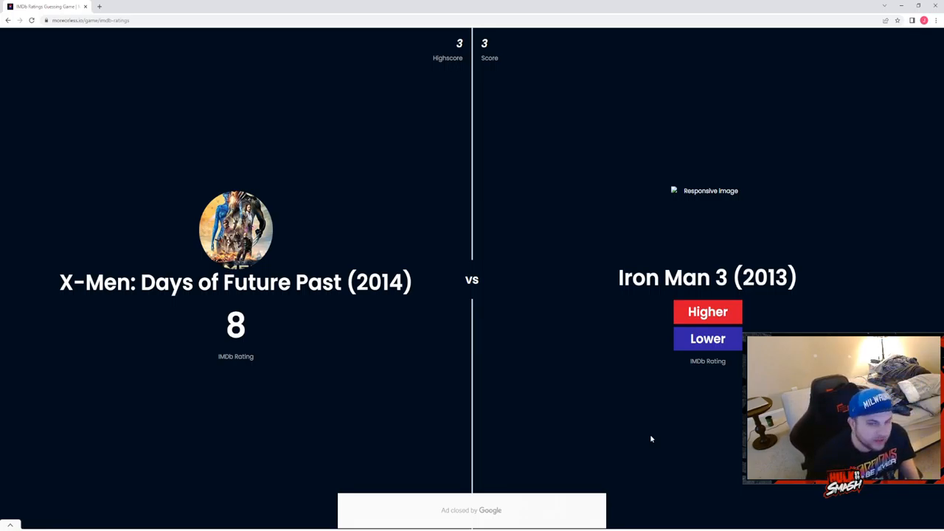
mouse_move(562, 413)
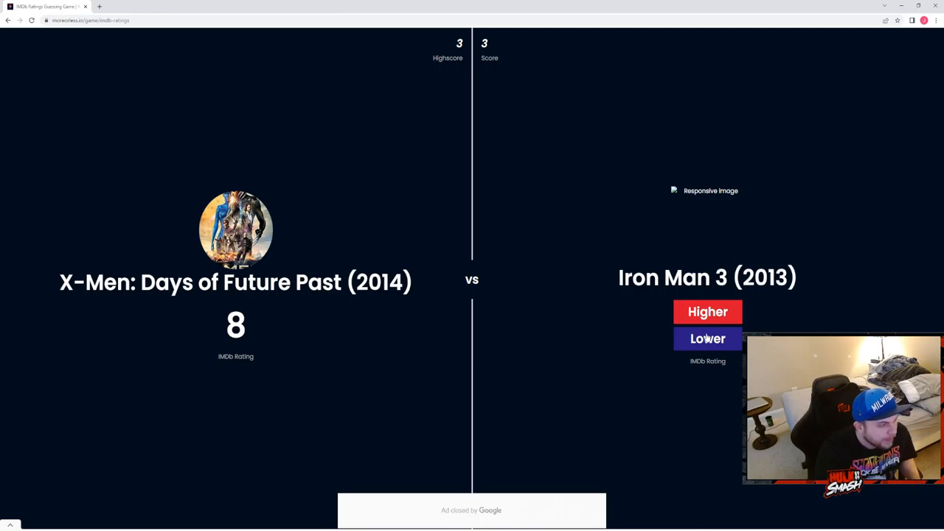
Call Iron Man 3 (2013) lower than X-Men: Days of Future Past's 8.
left_click(707, 338)
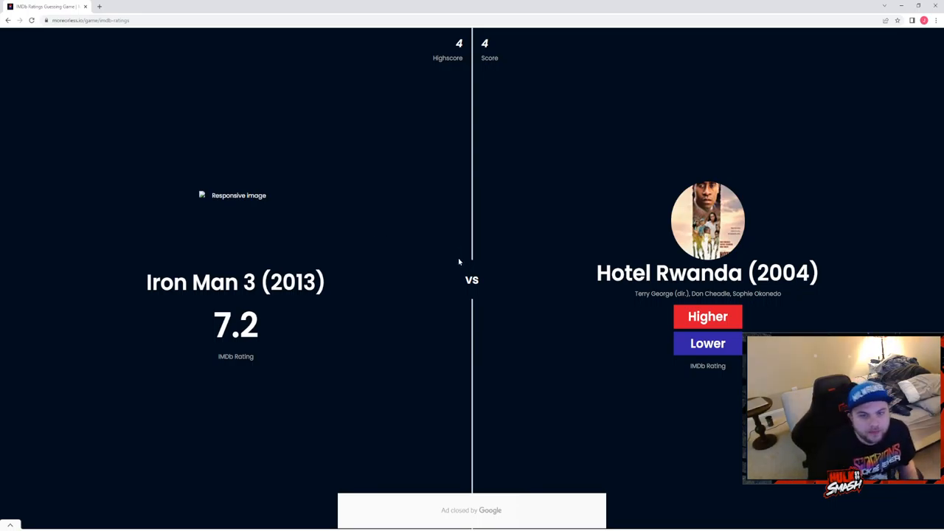
mouse_move(561, 286)
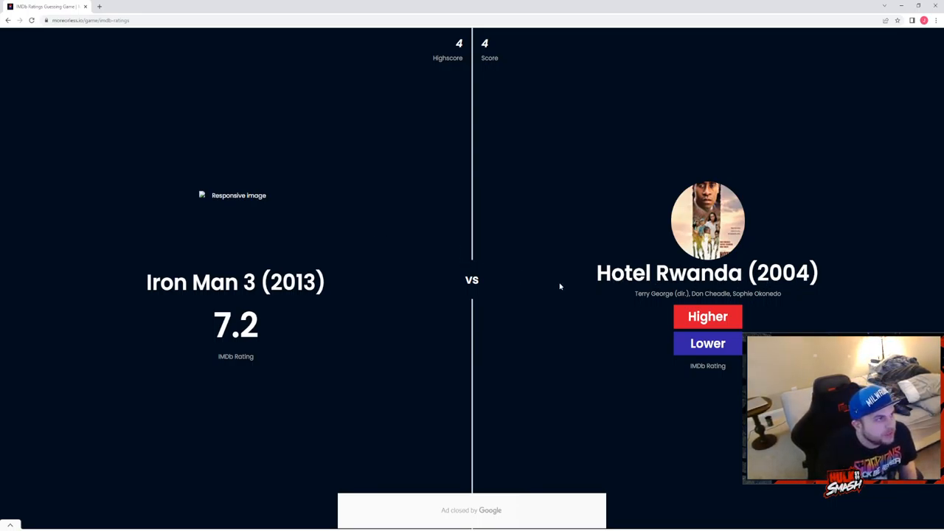
mouse_move(744, 250)
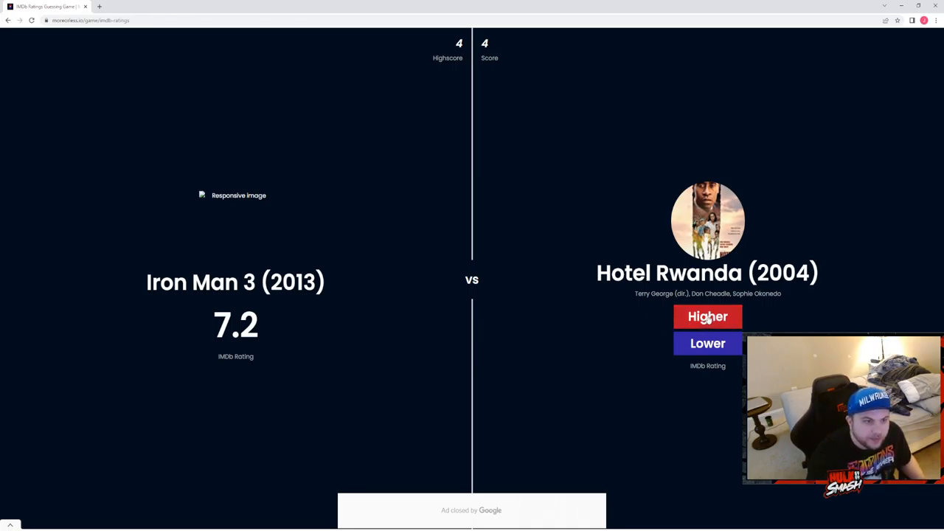
Call Hotel Rwanda (2004) higher than Iron Man 3's 7.2.
left_click(708, 315)
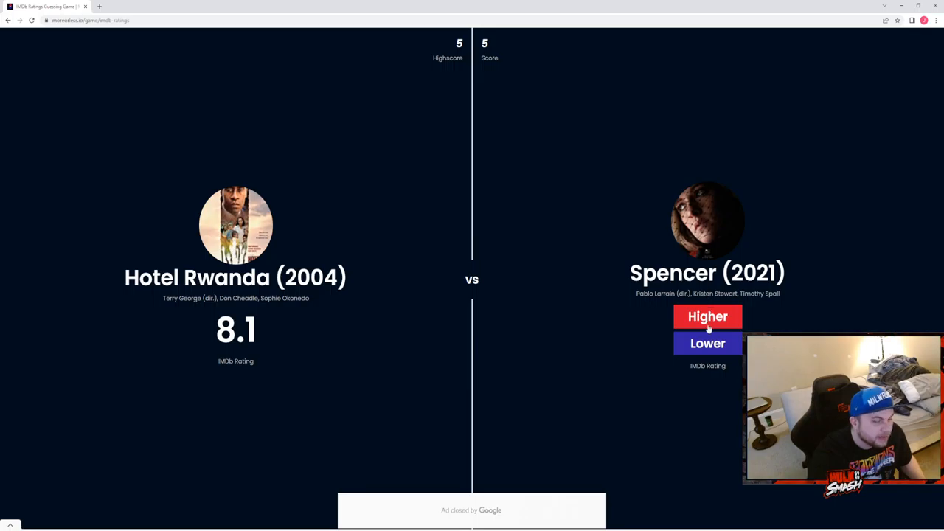
mouse_move(705, 360)
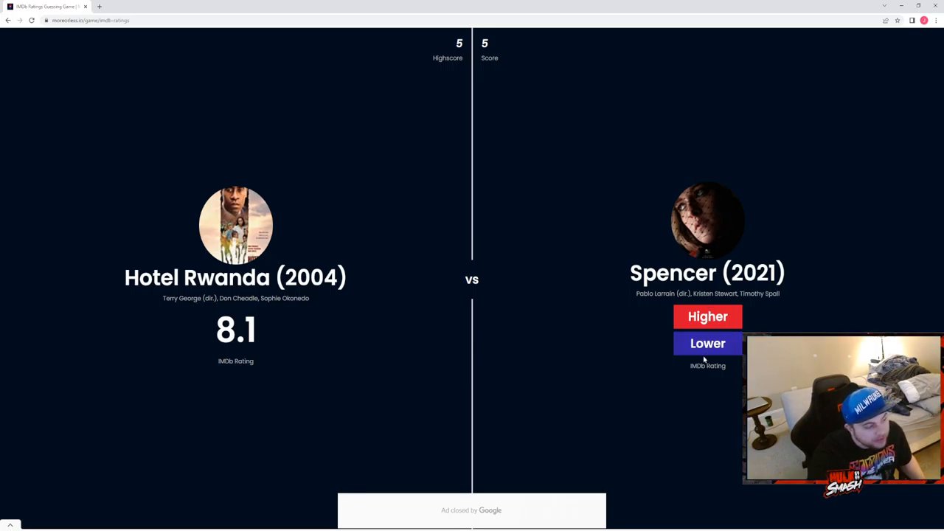
mouse_move(634, 399)
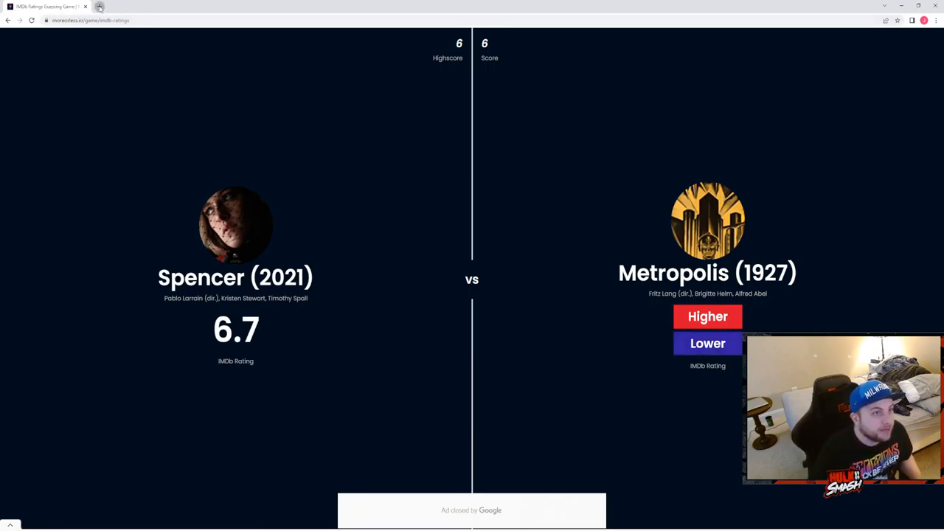
Search Google for 'sam esmail' and go to his Wikipedia article.
type("sam esmail")
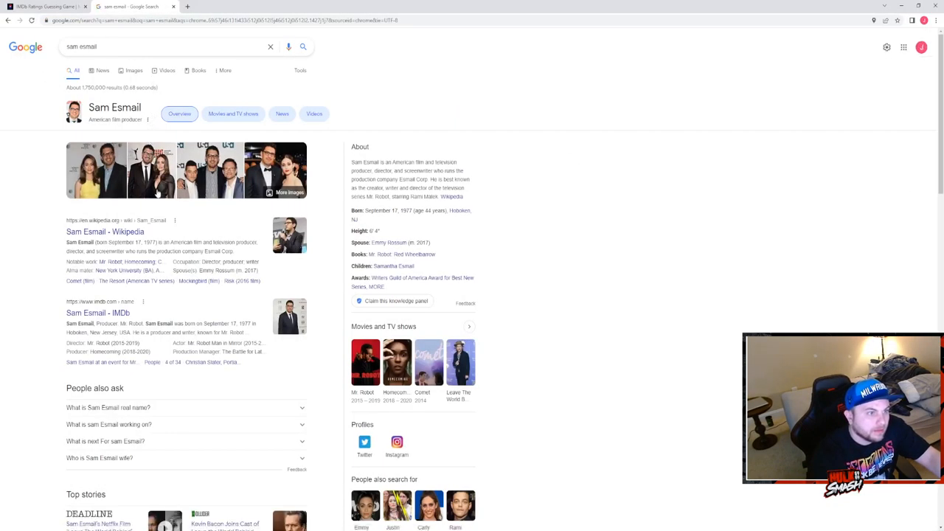
left_click(105, 231)
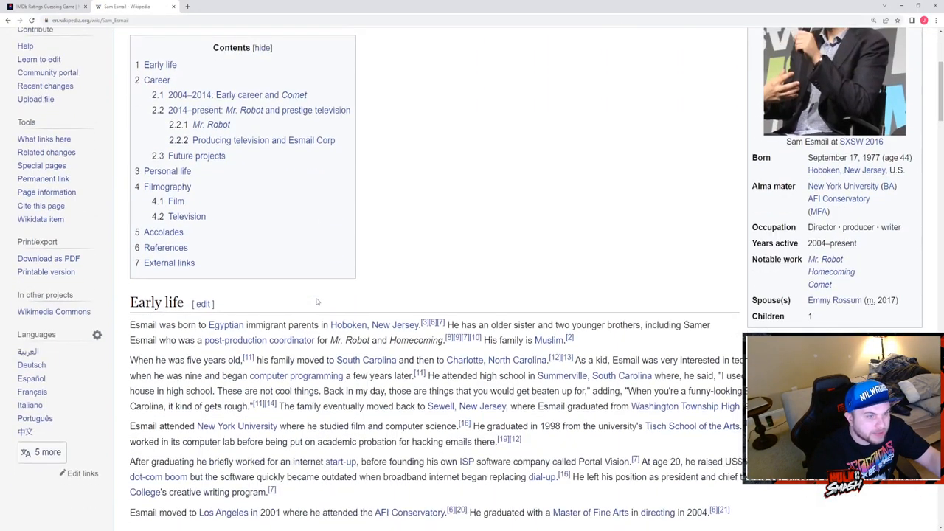
Read Sam Esmail's Future projects, Filmography and Accolades sections on Wikipedia.
scroll("down", 3)
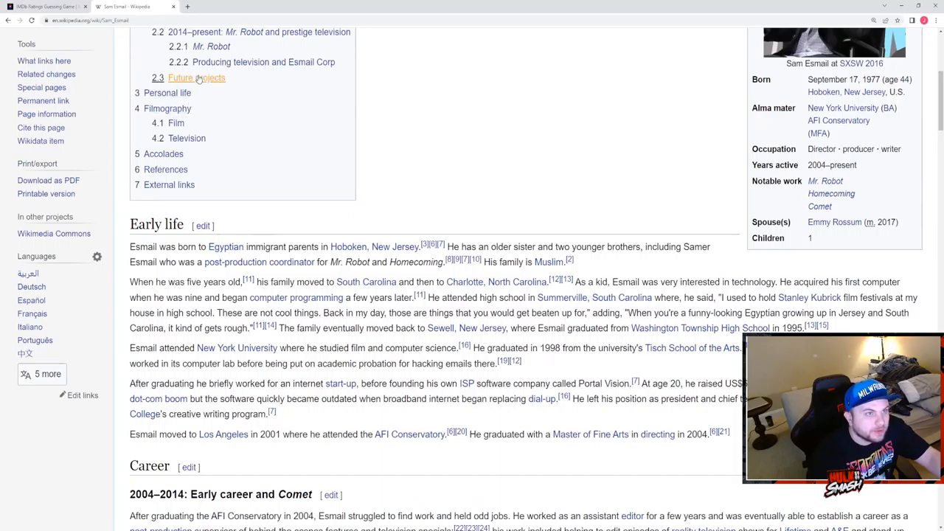
left_click(196, 76)
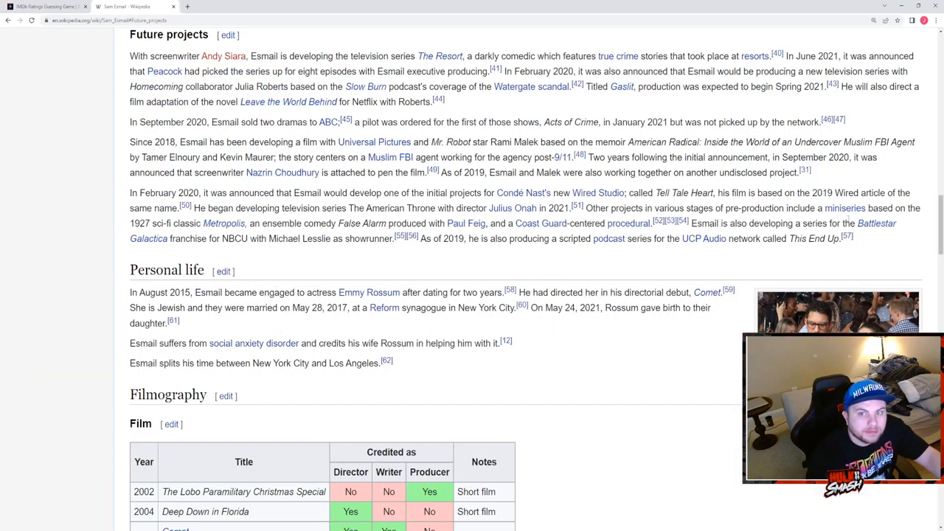
scroll("down", 3)
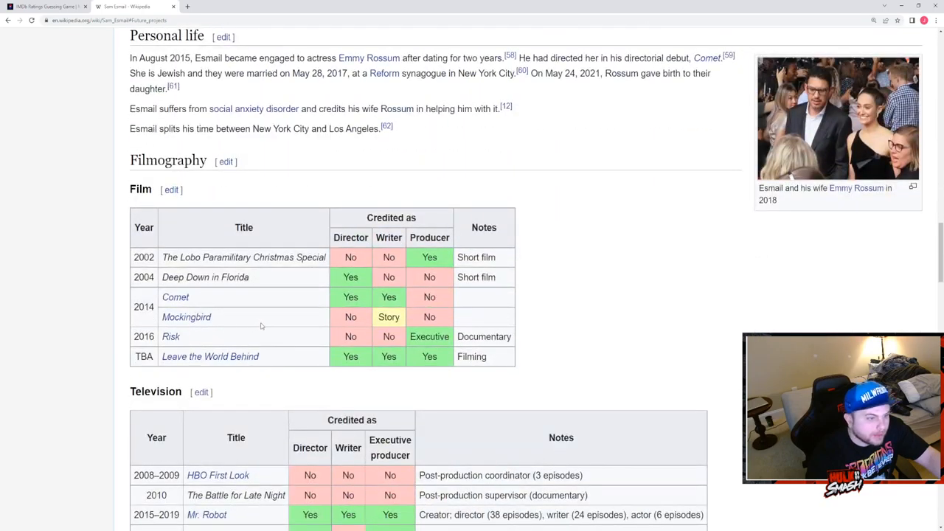
scroll("down", 3)
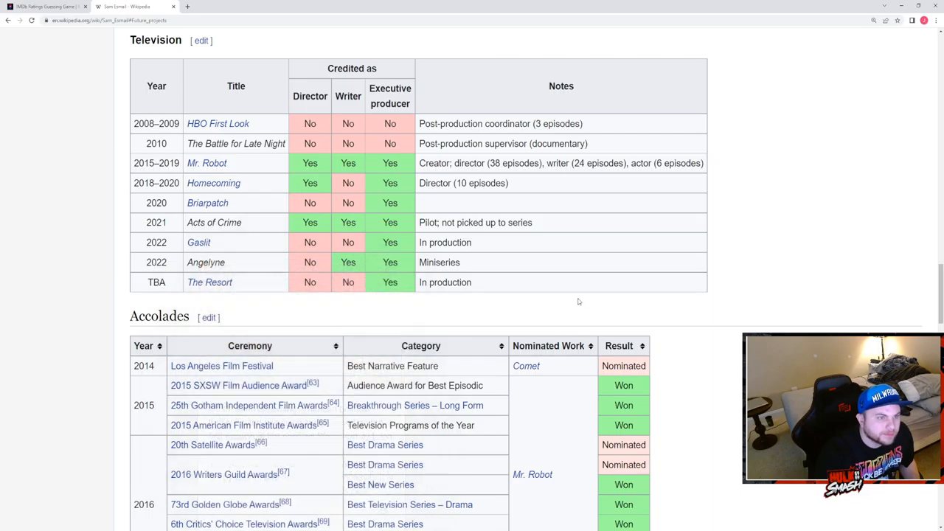
mouse_move(571, 303)
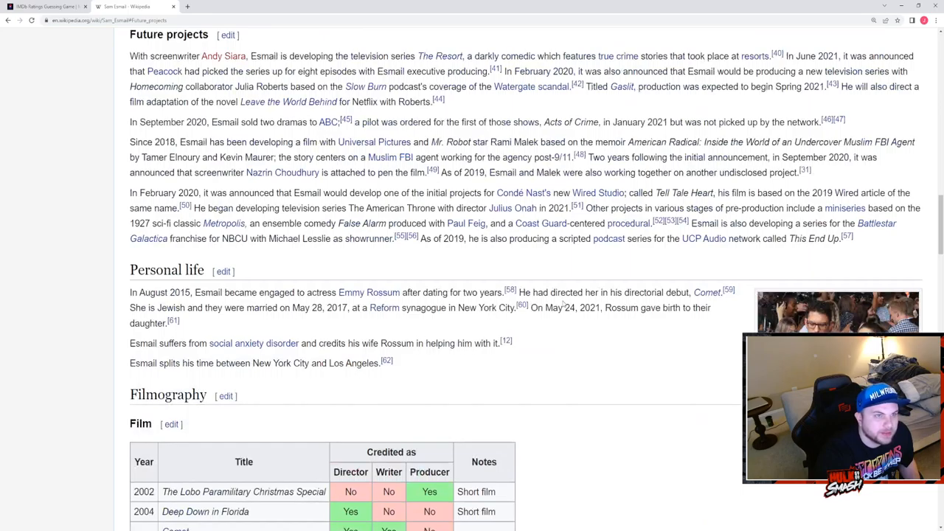
scroll("up", 3)
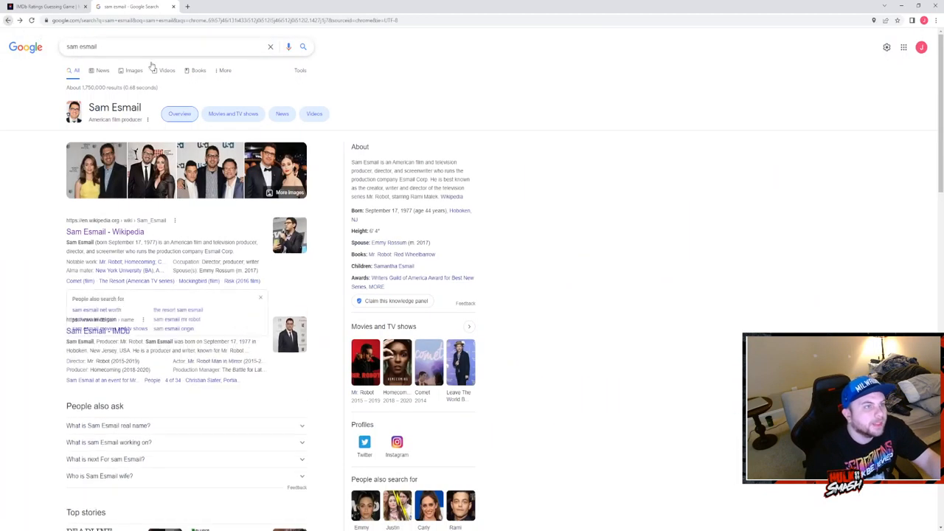
Search 'sam esmail metropolis' via autocomplete, then return to the ratings game.
type("m")
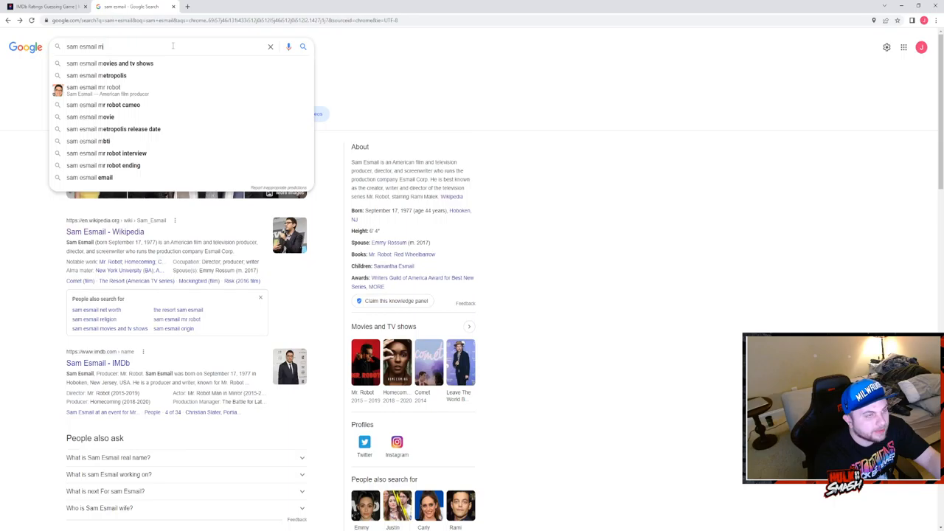
left_click(97, 75)
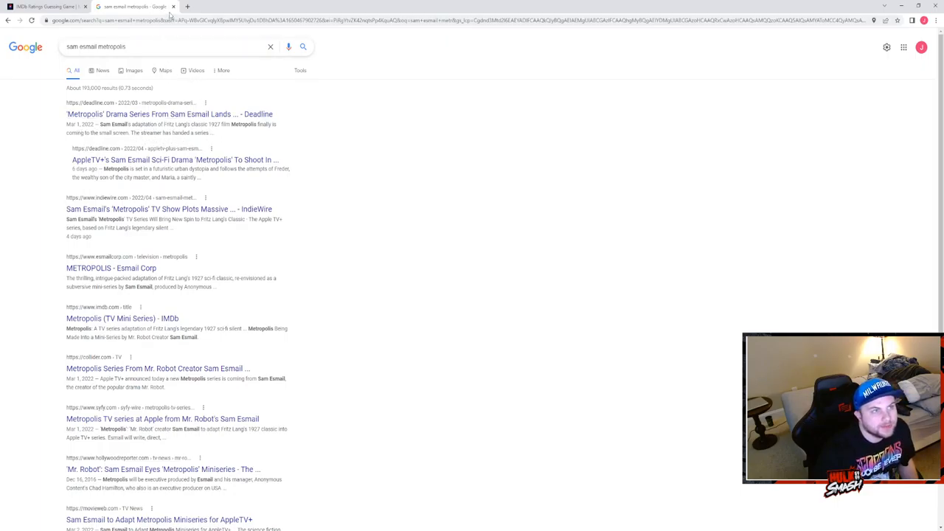
left_click(47, 6)
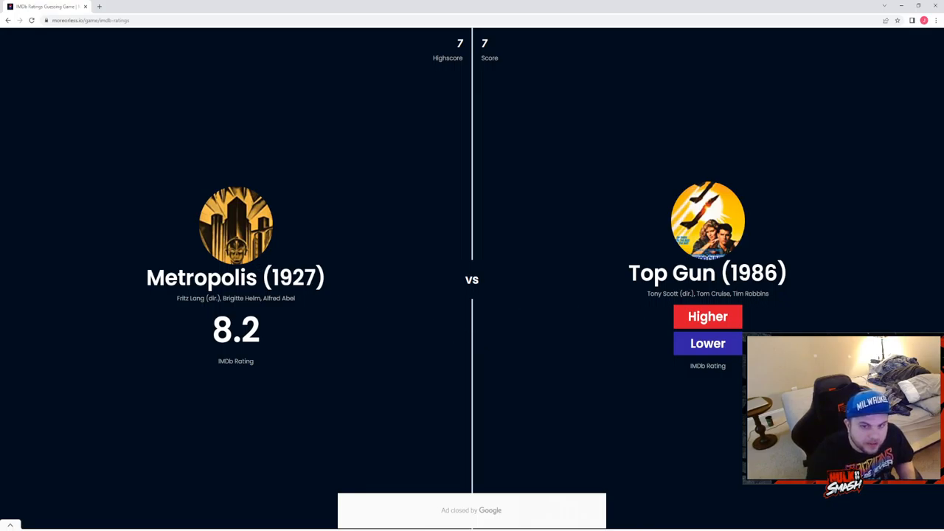
Call Top Gun (1986) lower than Metropolis's 8.2.
left_click(708, 315)
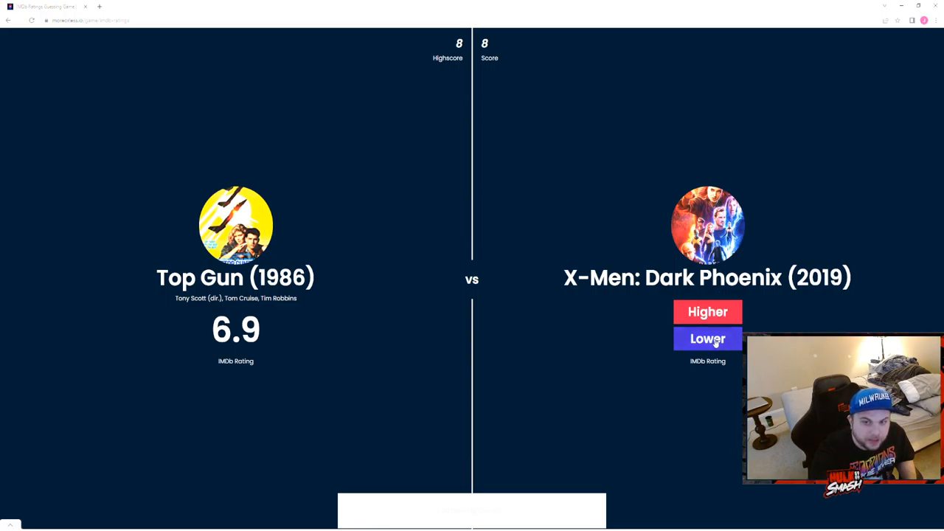
Call X-Men: Dark Phoenix lower than Top Gun, then Casablanca (1942) higher.
left_click(706, 338)
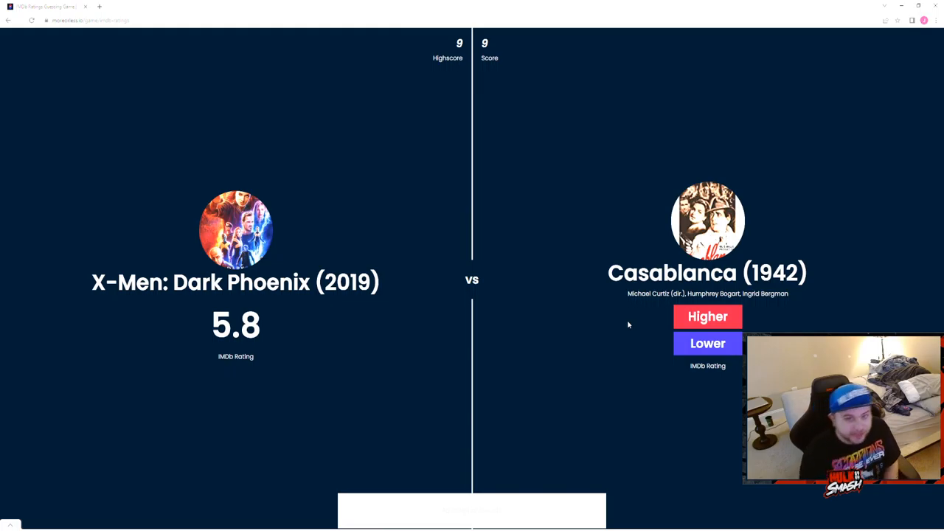
left_click(707, 315)
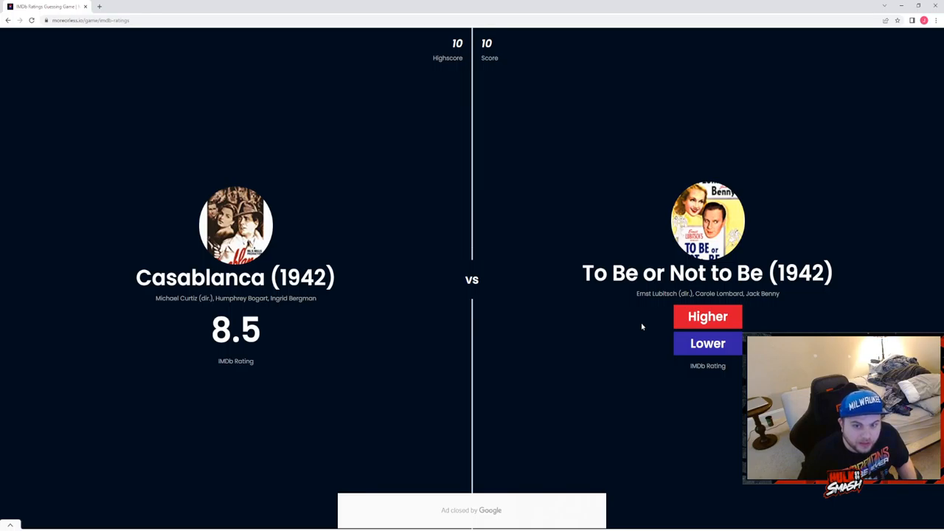
Call To Be or Not to Be (1942) lower than Casablanca's 8.5.
left_click(707, 316)
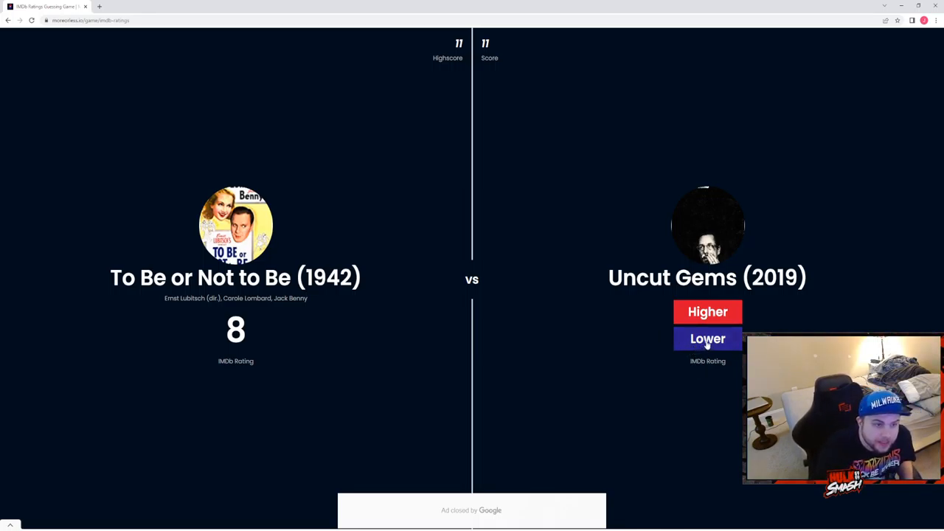
Call Uncut Gems lower, The Help higher, then Monty Python and the Holy Grail higher.
left_click(708, 338)
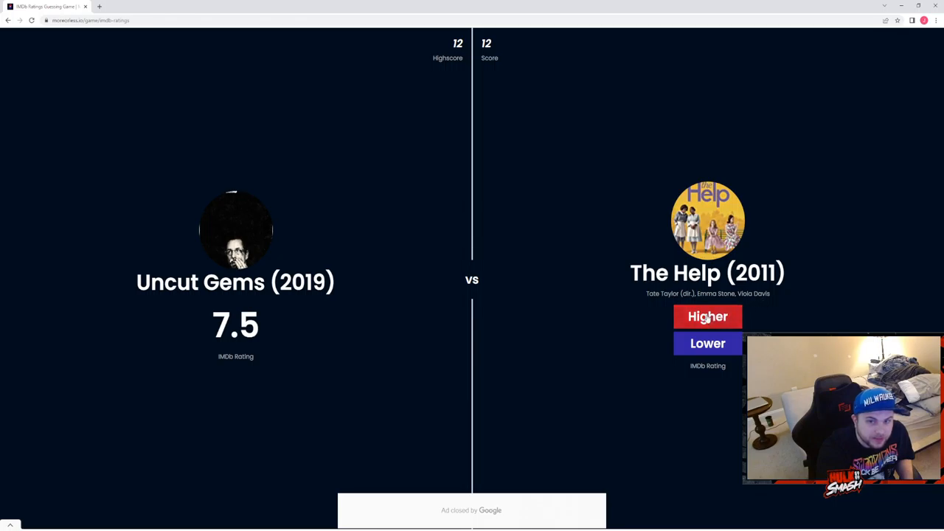
mouse_move(678, 186)
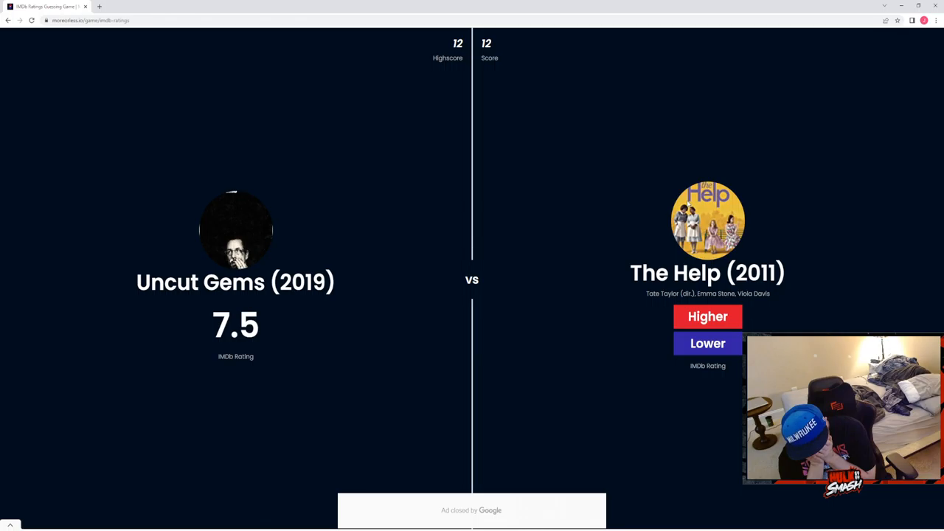
mouse_move(805, 224)
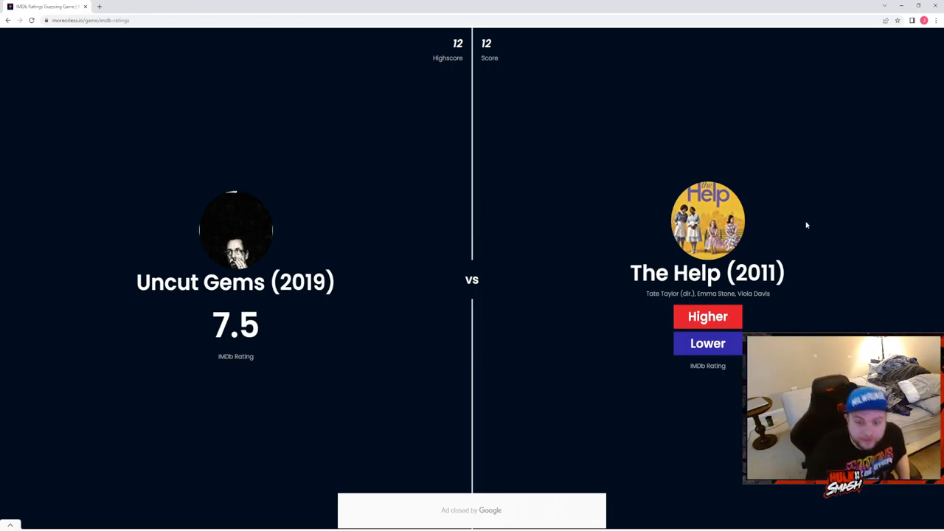
left_click(706, 316)
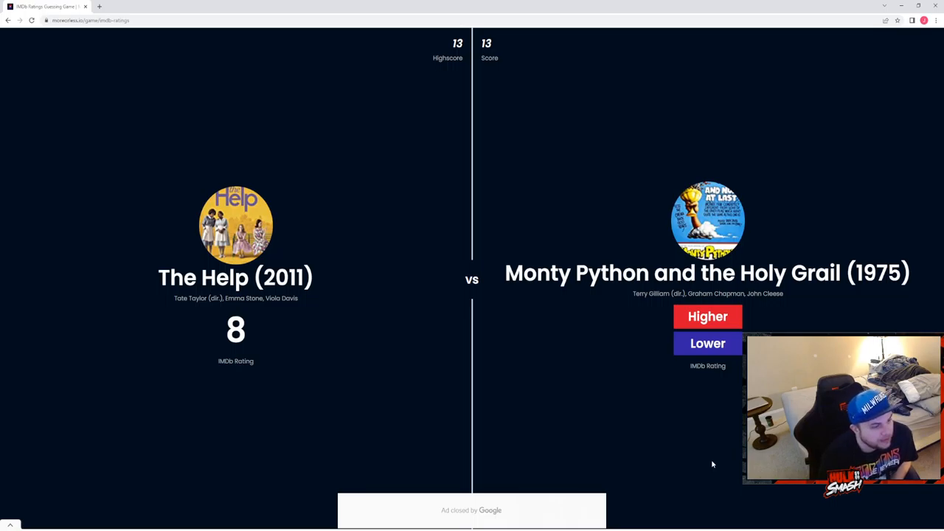
mouse_move(679, 339)
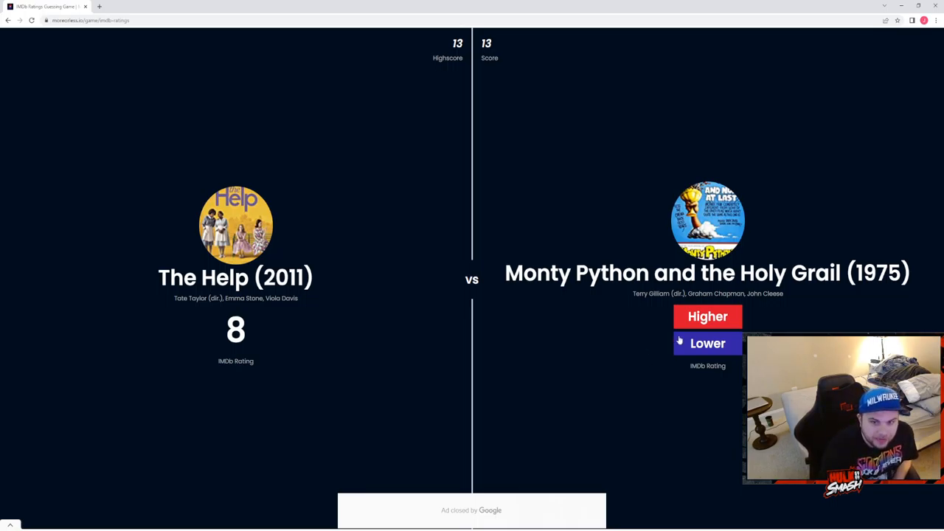
left_click(708, 342)
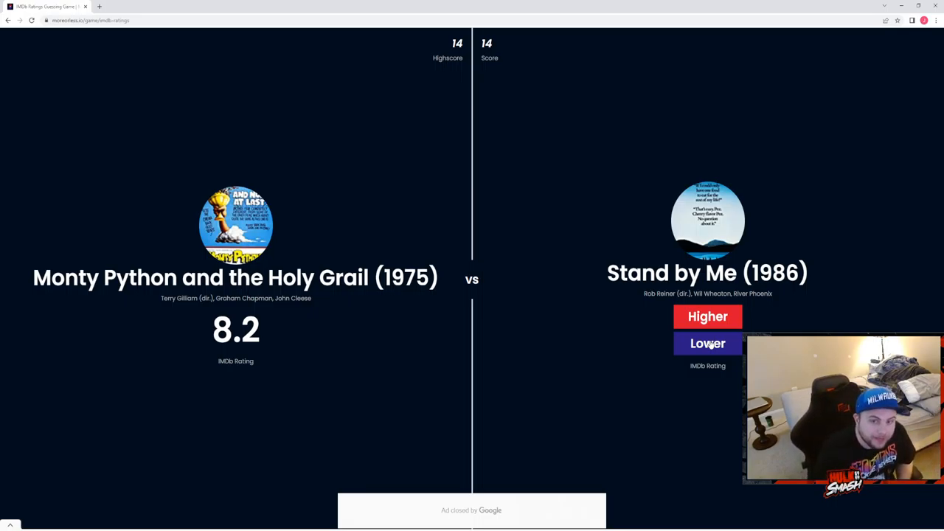
Guess Lower for Stand by Me (1986) against Monty Python and the Holy Grail's 8.2.
left_click(708, 342)
type("dead sil")
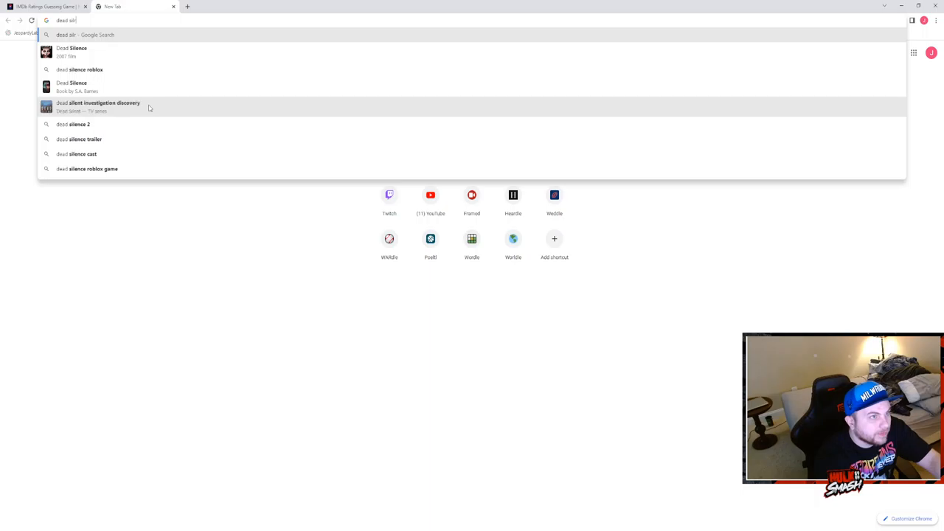
Search Google for Dead Silence and read its Wikipedia article from the results.
left_click(73, 47)
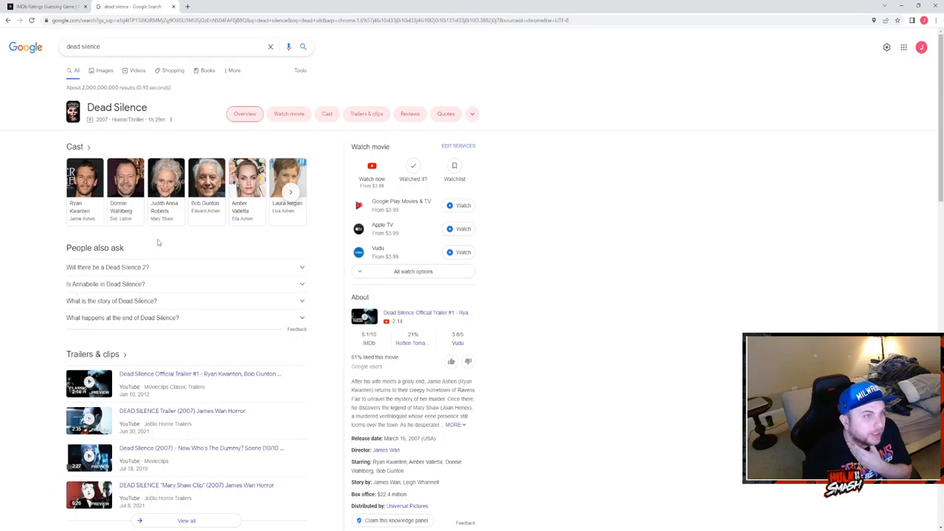
scroll("down", 3)
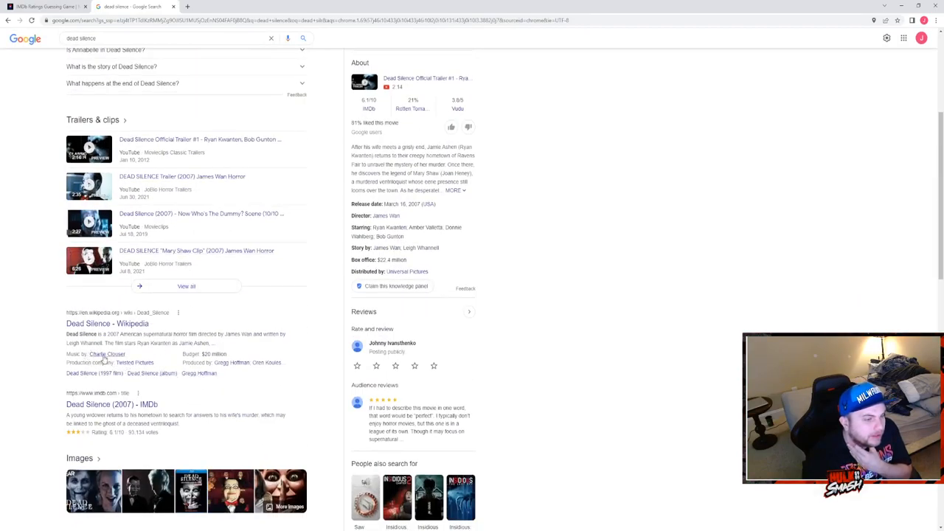
left_click(107, 323)
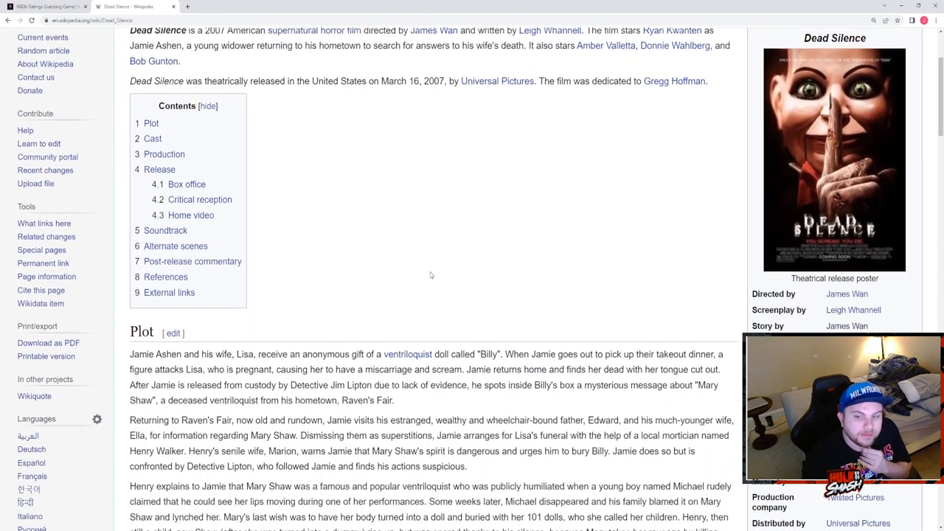
scroll("down", 3)
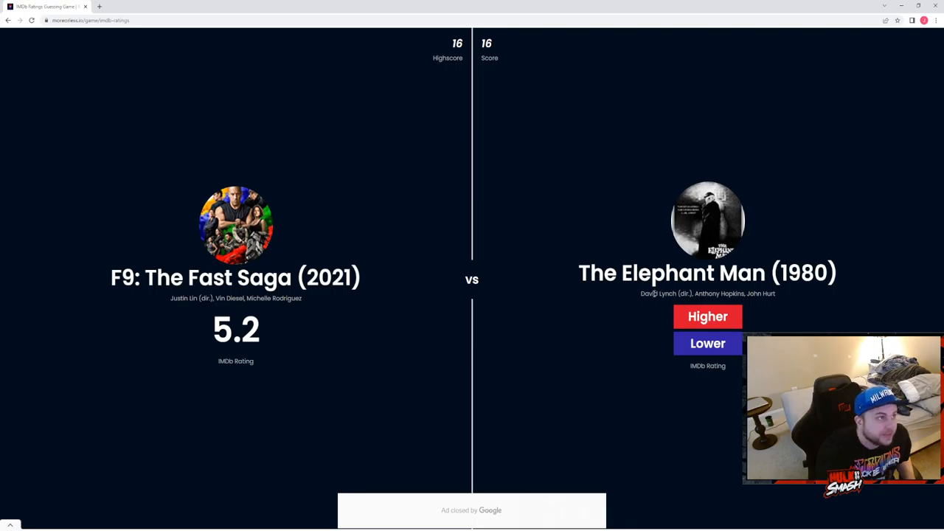
mouse_move(652, 293)
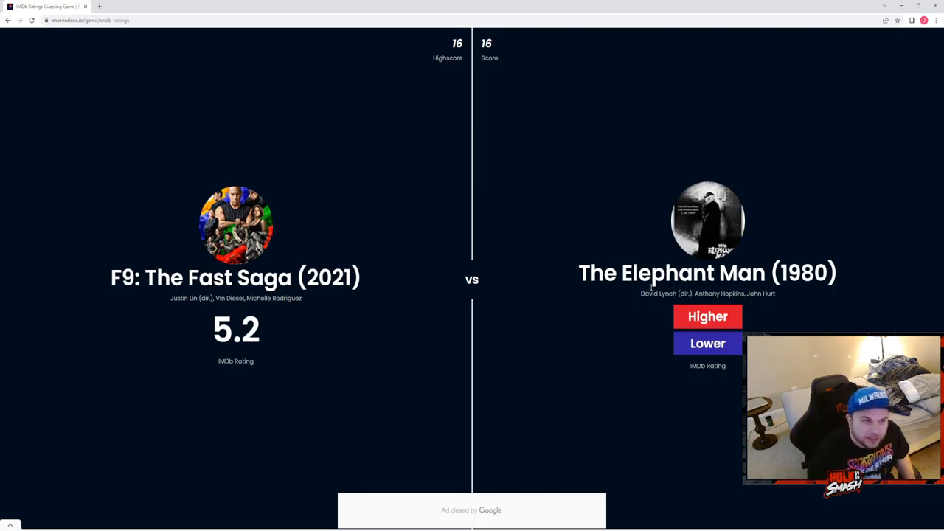
Guess Higher for The Elephant Man (1980) against F9: The Fast Saga's 5.2.
left_click(707, 315)
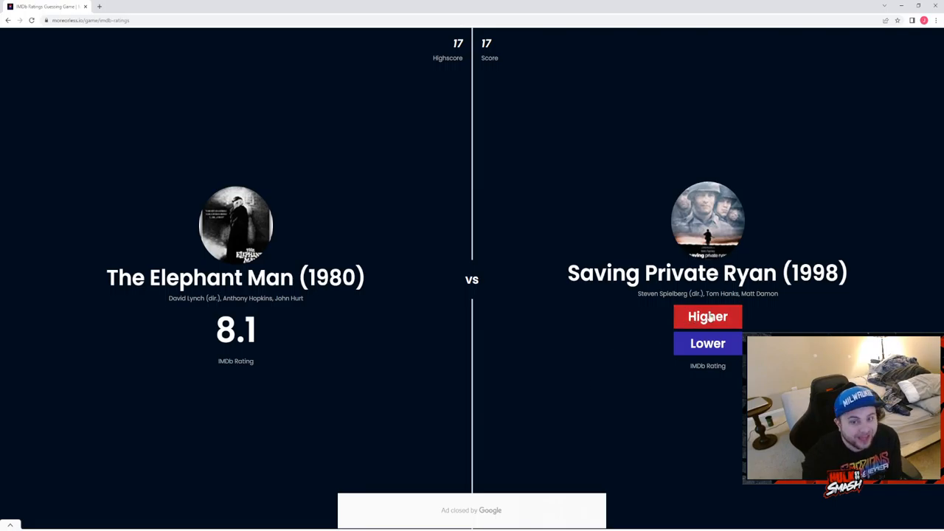
Guess Higher for Saving Private Ryan (1998) against The Elephant Man's 8.1.
left_click(707, 316)
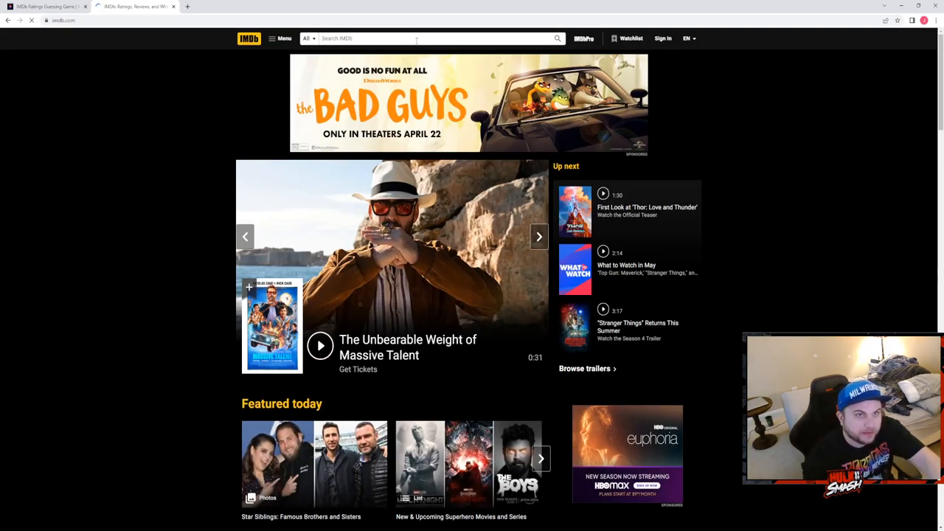
Search IMDb for Vertigo and view the Vertigo (1958) title page.
type("vee")
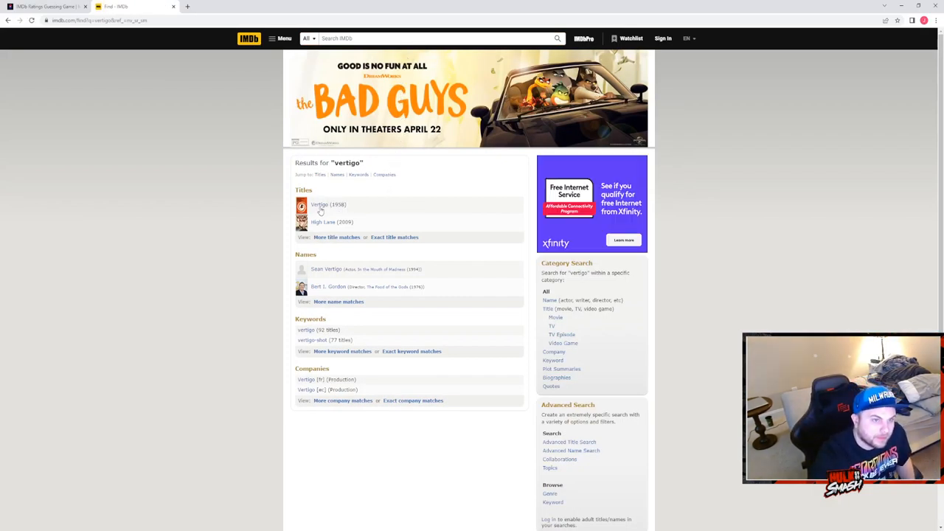
left_click(319, 203)
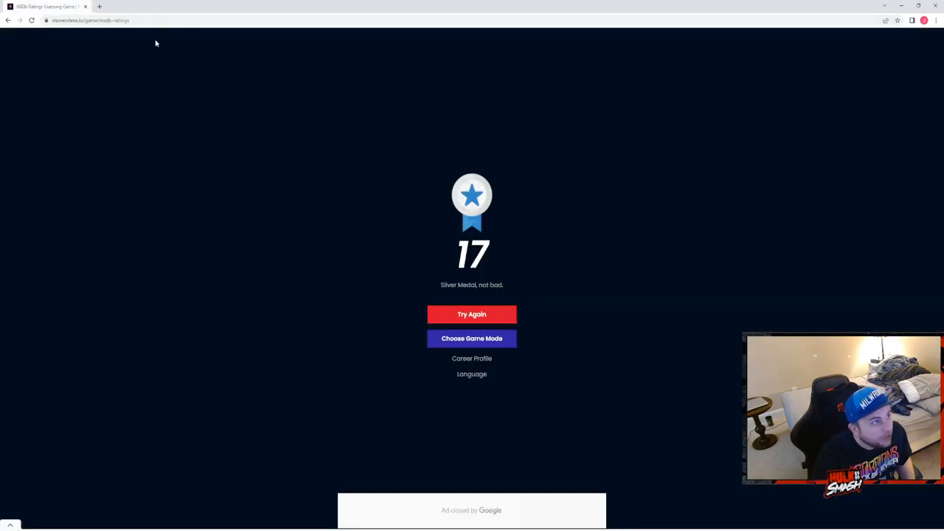
mouse_move(288, 84)
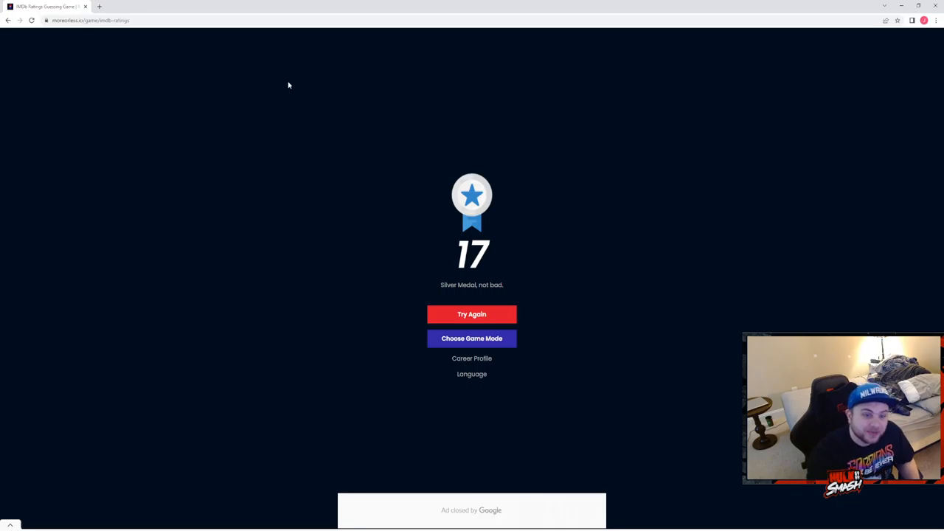